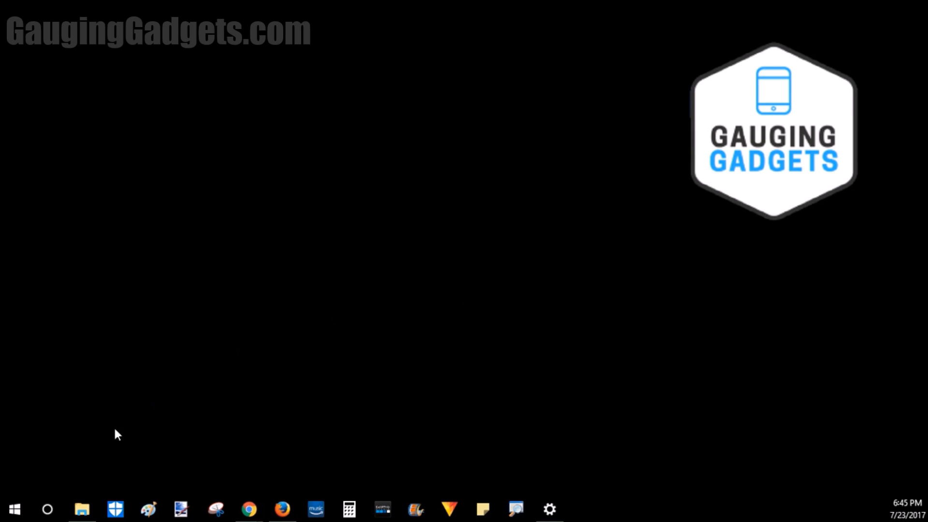
Open System from the Start button's right-click menu to show the PC's About specifications.
right_click(14, 509)
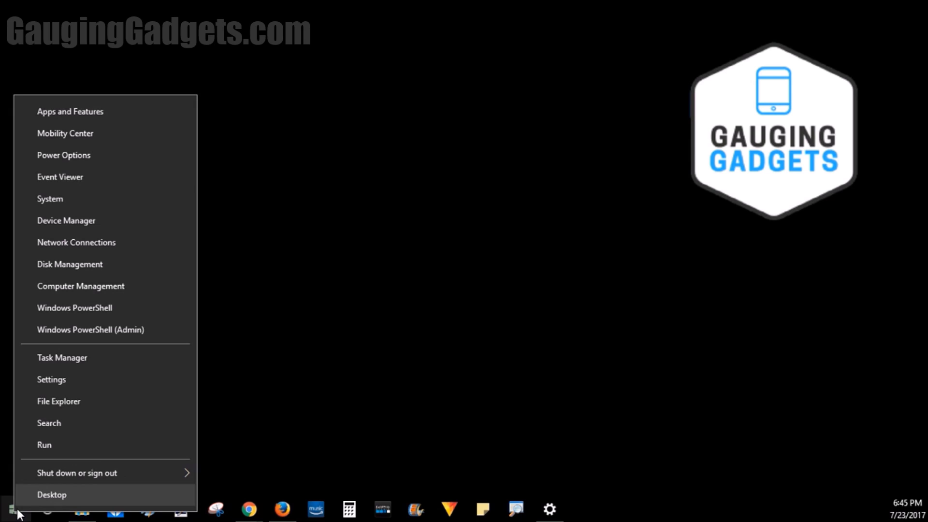
left_click(51, 379)
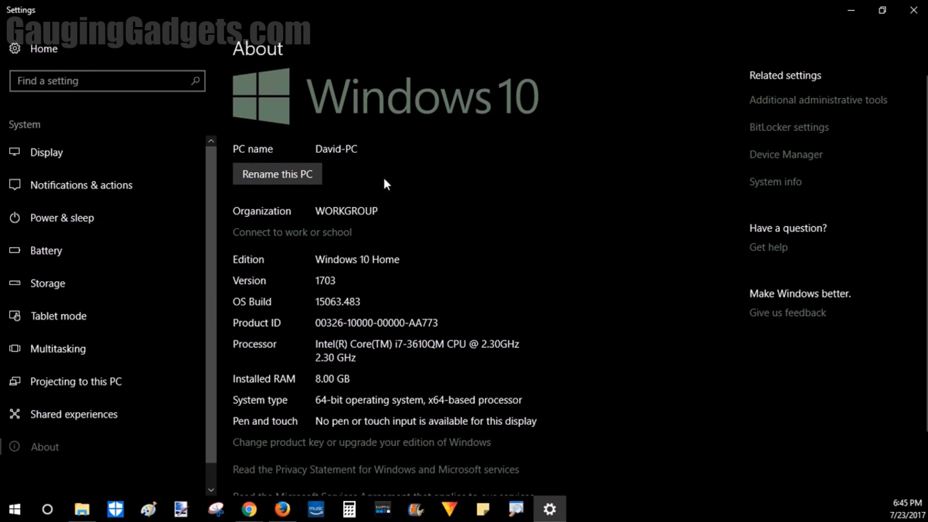
mouse_move(455, 191)
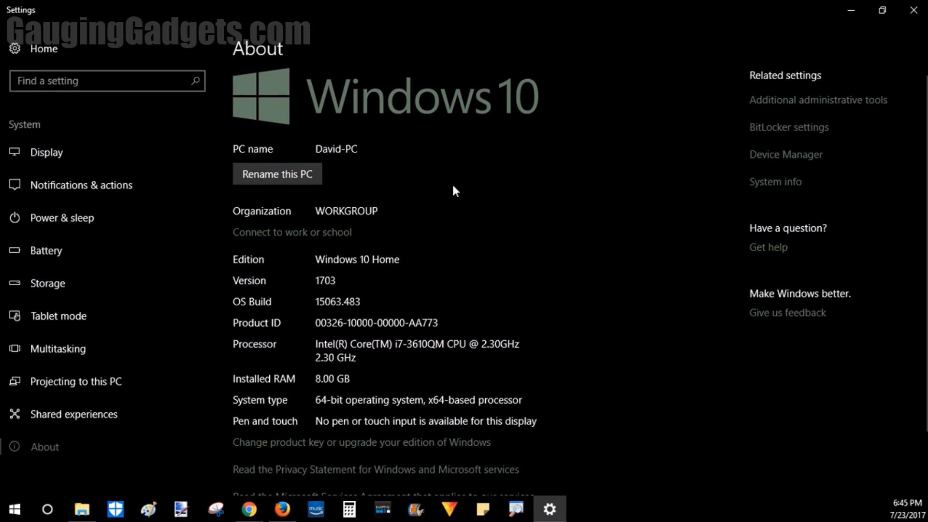
mouse_move(261, 394)
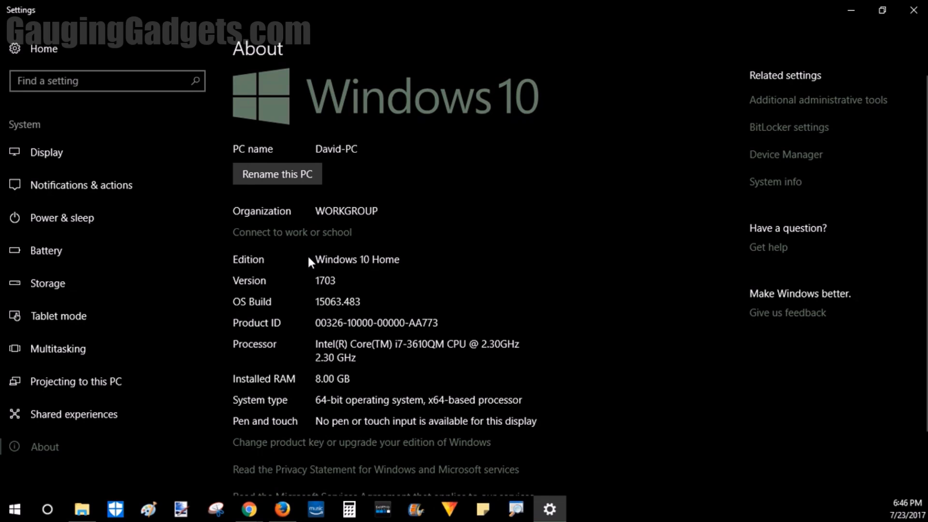
mouse_move(311, 352)
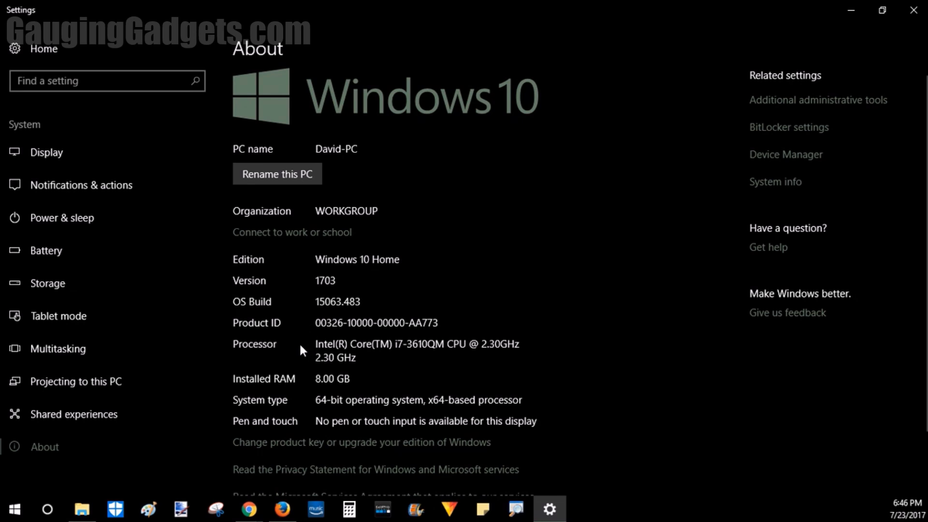
mouse_move(354, 418)
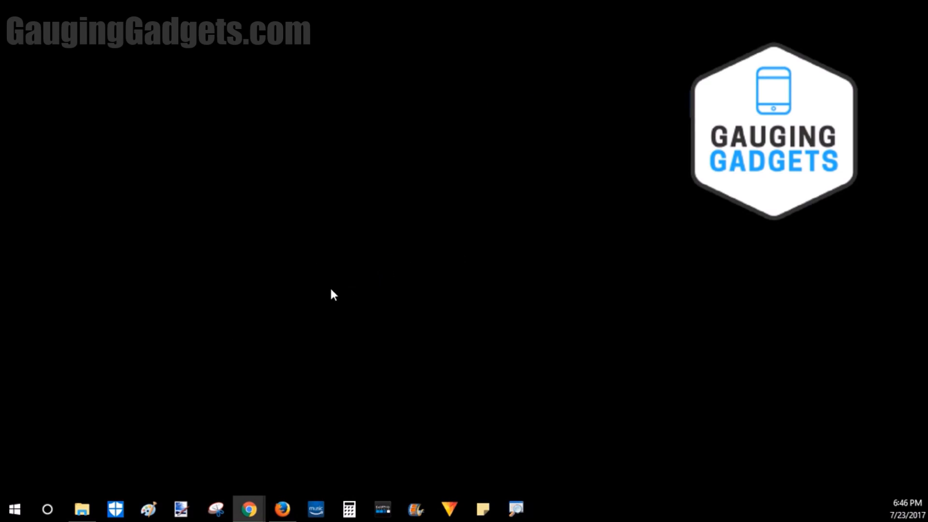
Search Cortana for "system info" and launch the System Information app.
left_click(47, 509)
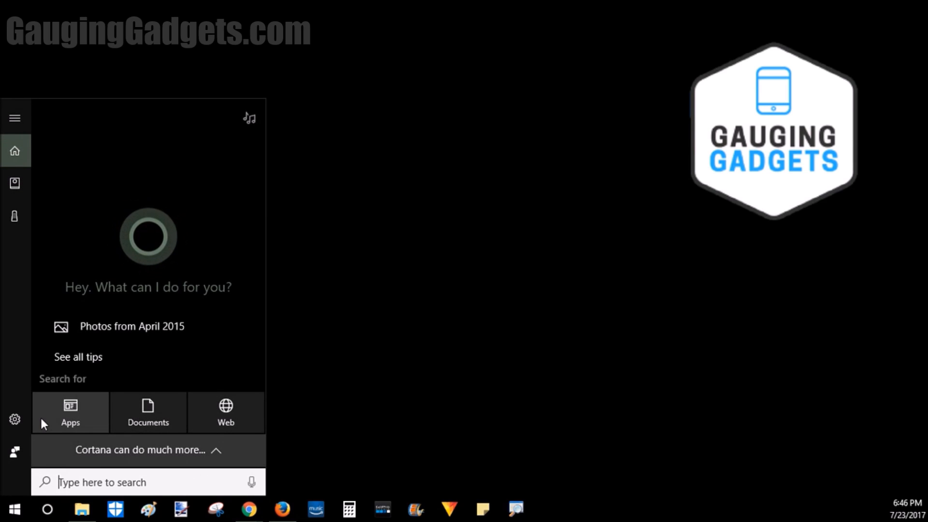
type("system information")
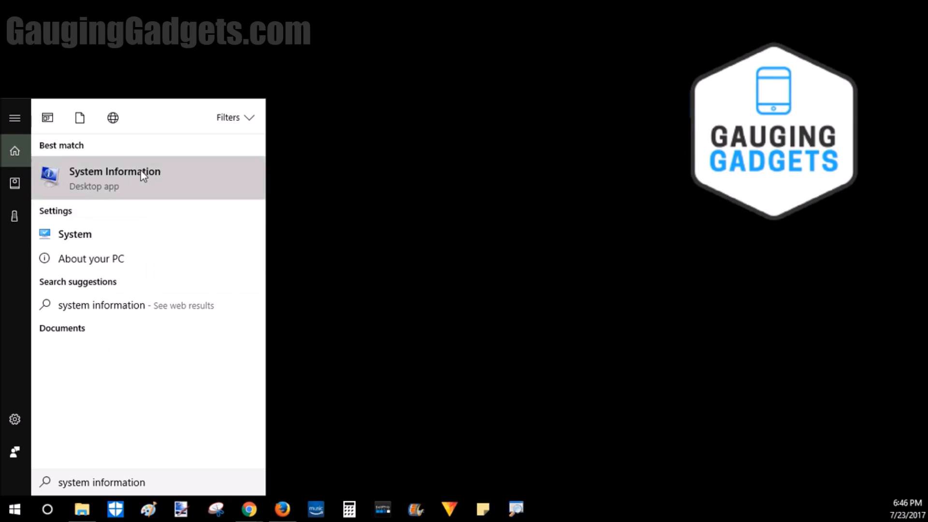
left_click(115, 177)
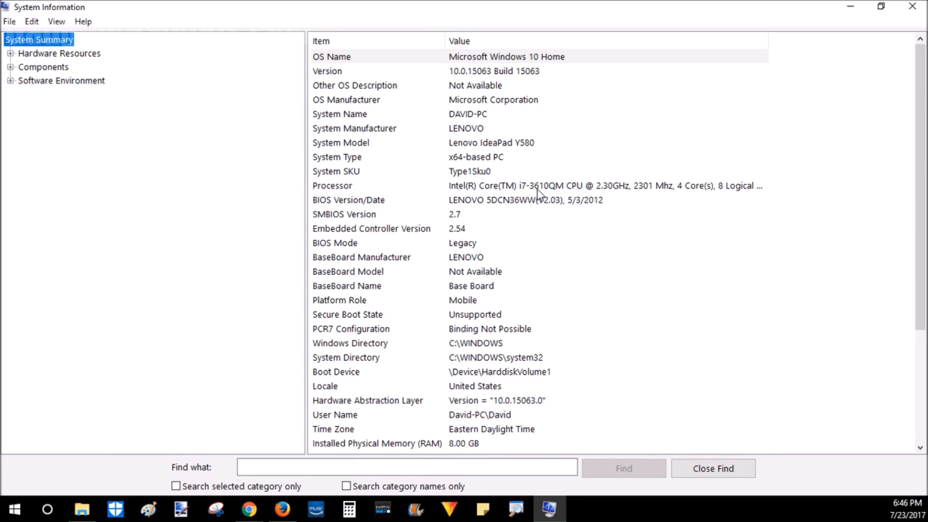
Scroll the System Summary down to Installed Physical Memory (8.00 GB) and page file details.
scroll("down", 3)
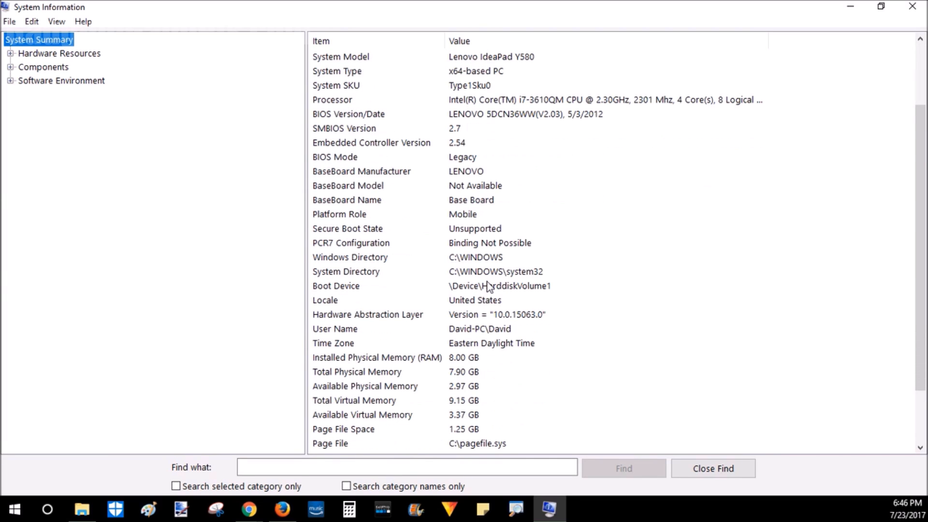
mouse_move(461, 365)
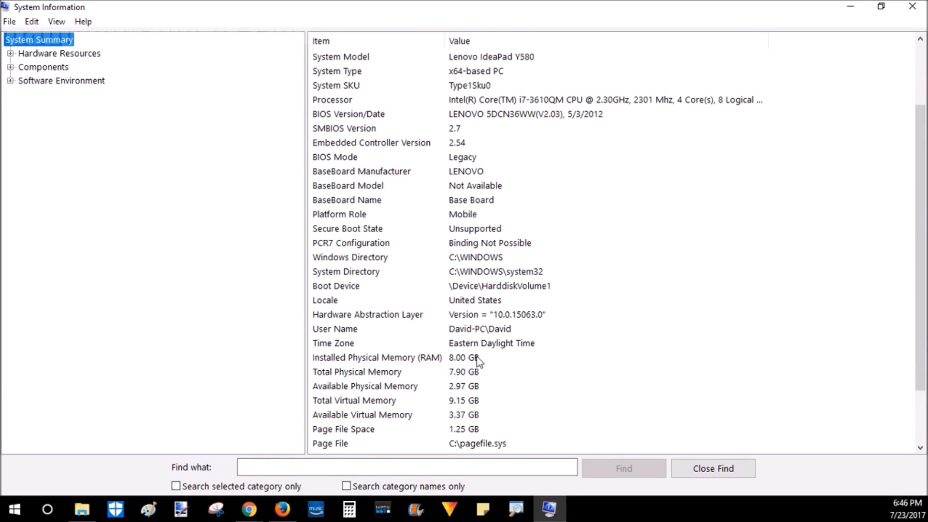
scroll("down", 3)
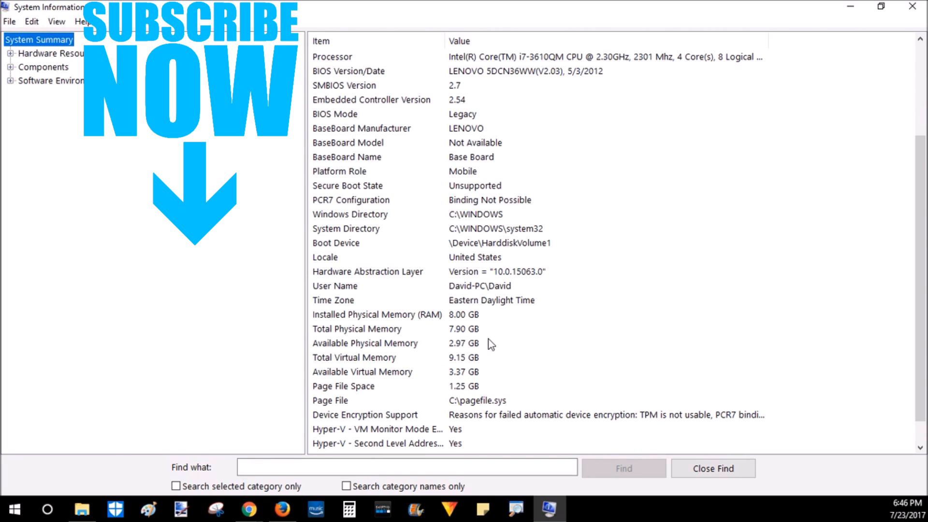
mouse_move(512, 251)
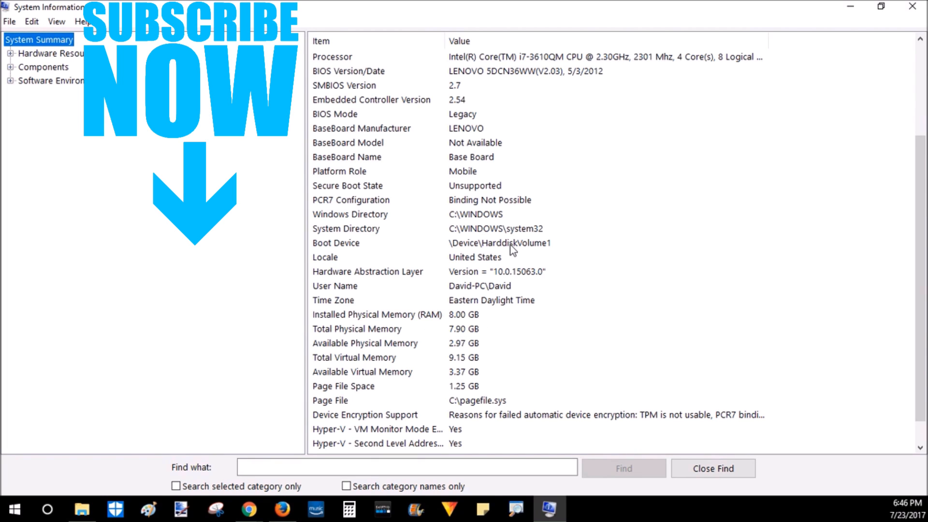